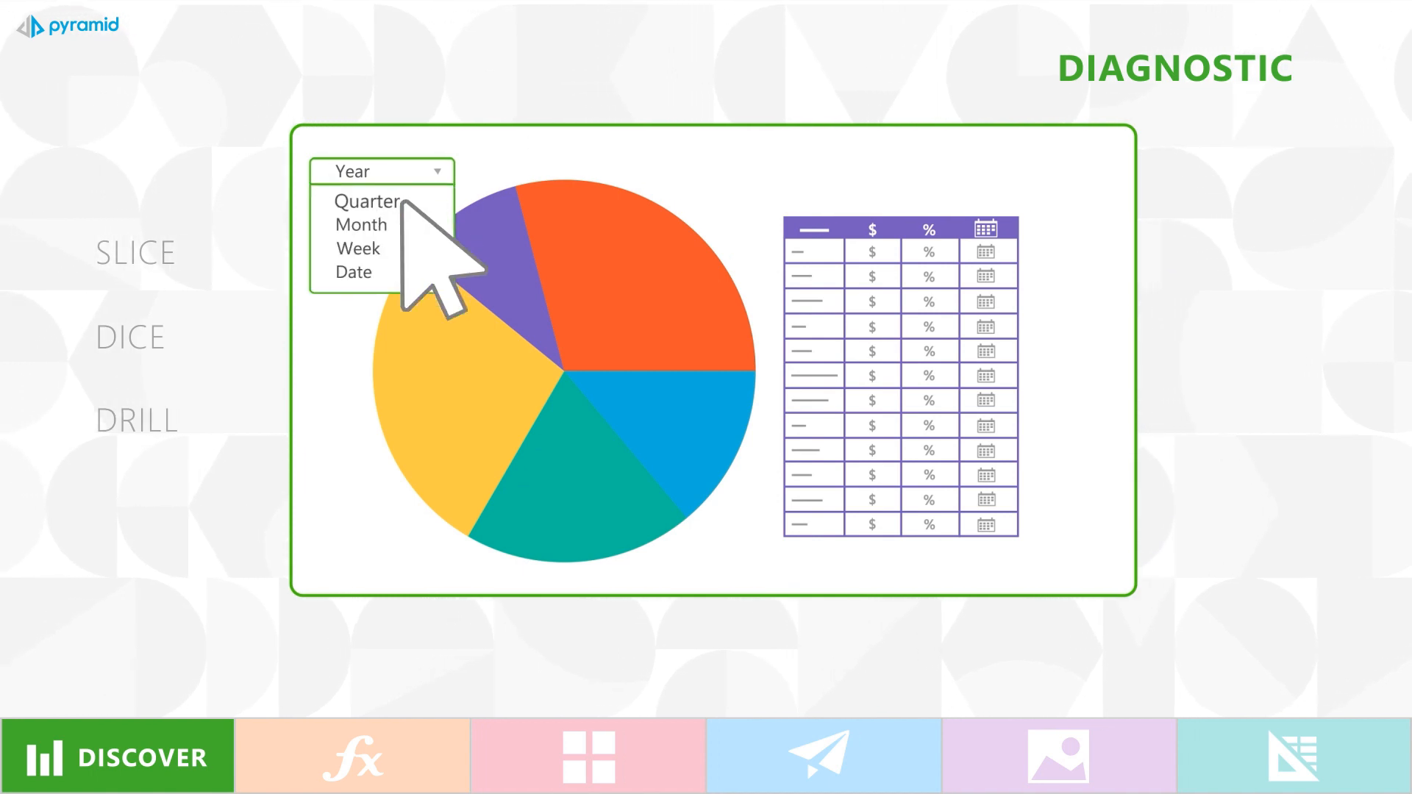
Switch the Year dropdown to Quarter for nine pie charts, and add table totals
{"action": "left_click", "coordinate": [356, 201]}
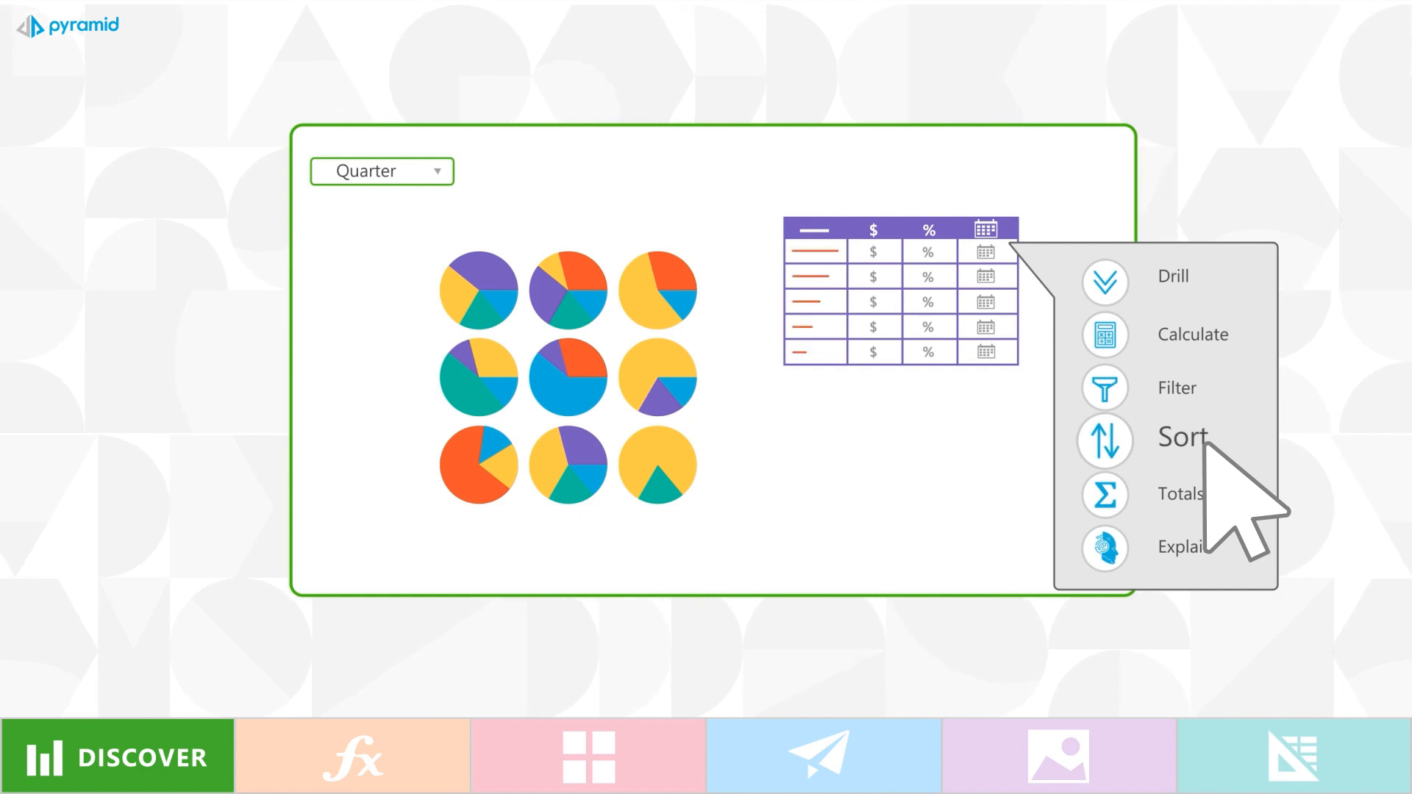
{"action": "left_click", "coordinate": [1104, 494]}
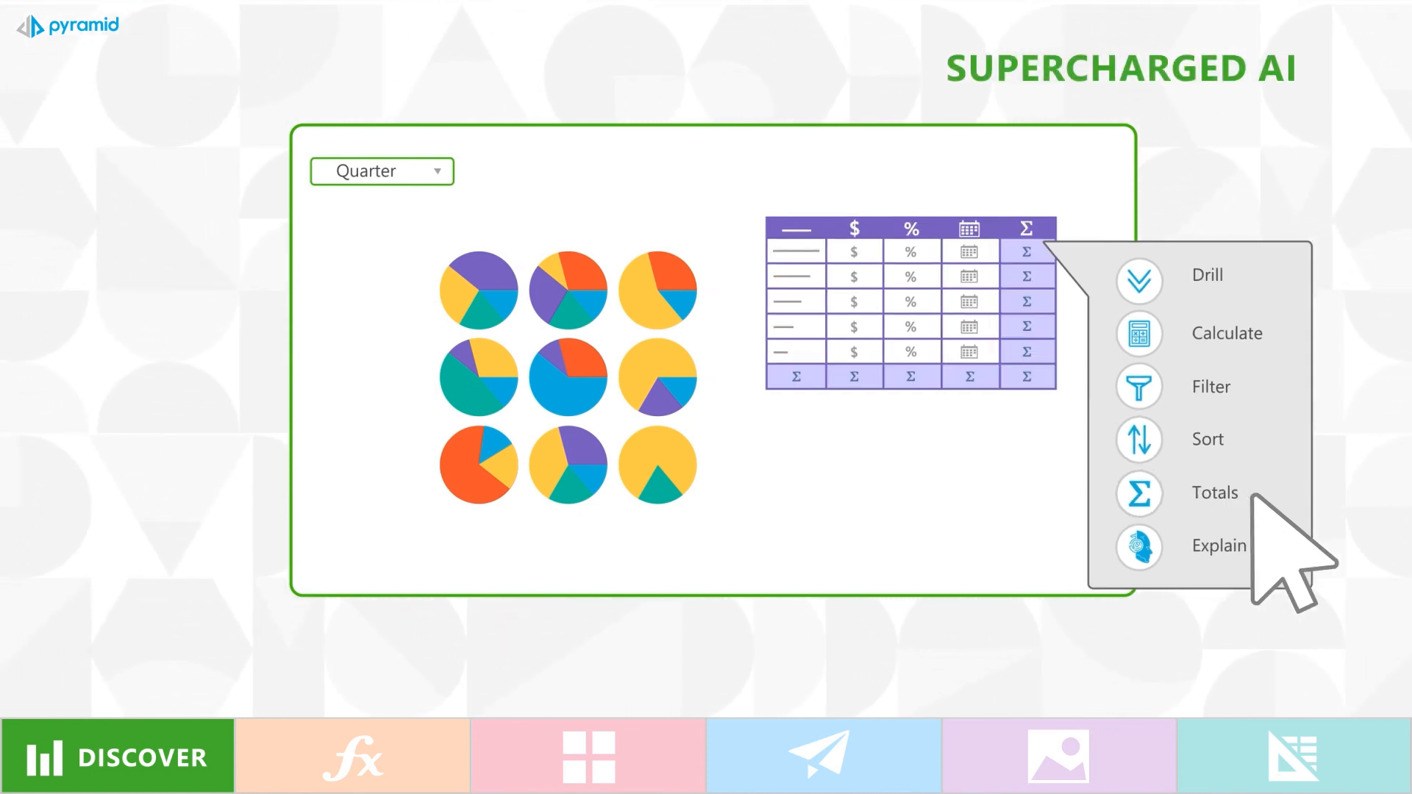
{"action": "left_click", "coordinate": [1217, 546]}
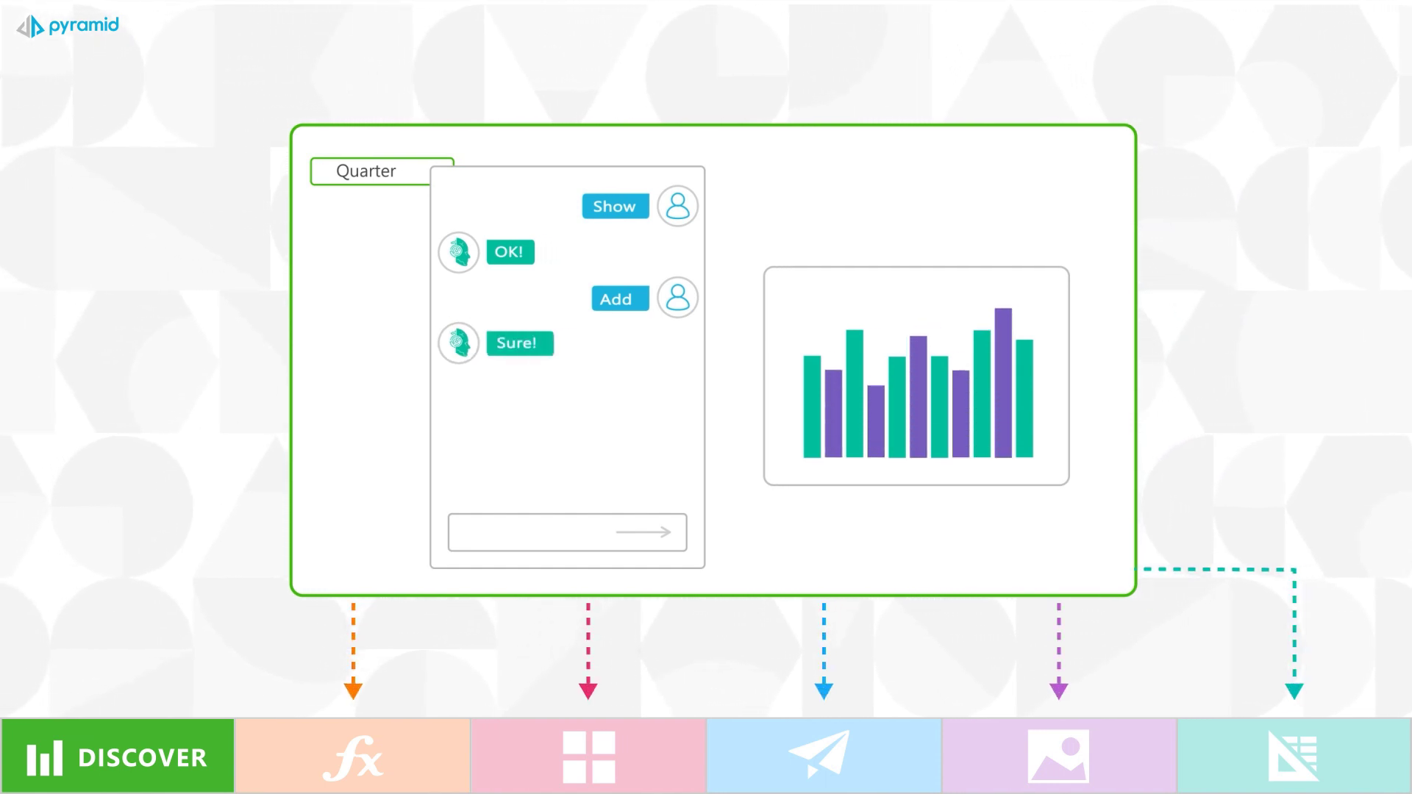
Ask the AI chatbot to show and add data as a bar chart
{"action": "left_click", "coordinate": [349, 764]}
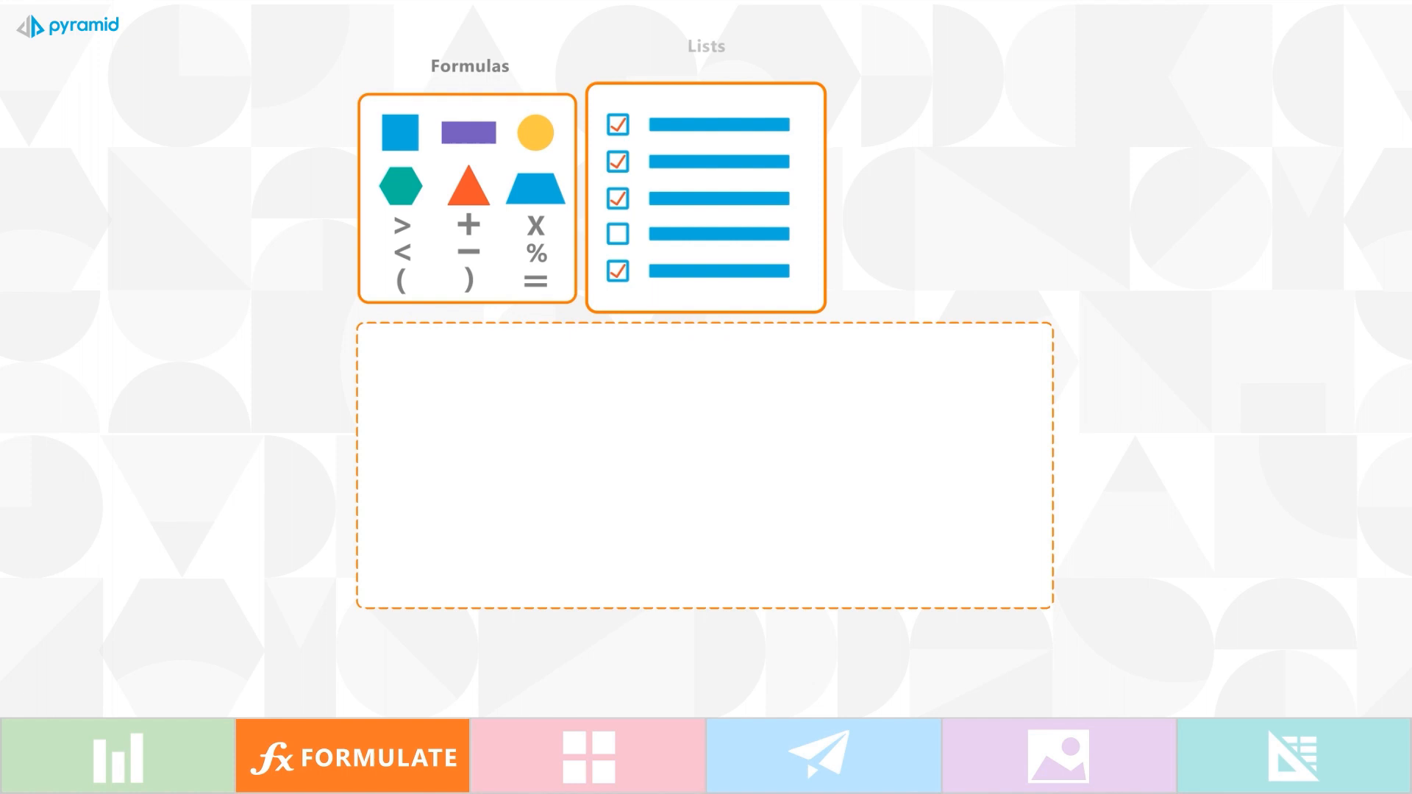
Drag formula shapes and checklist items into the empty Formulate canvas
{"action": "left_click_drag", "start_coordinate": [394, 132], "coordinate": [497, 476]}
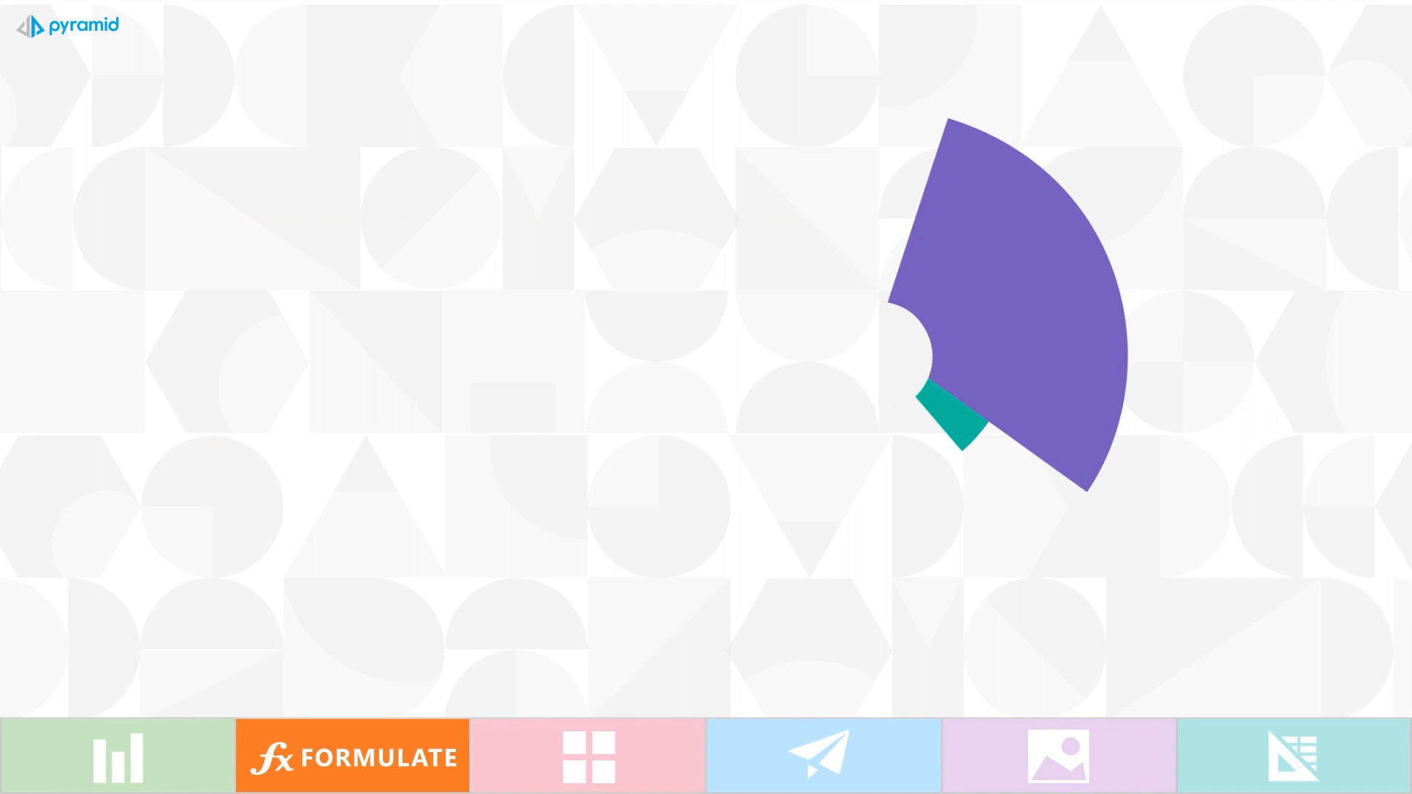
{"action": "left_click", "coordinate": [585, 763]}
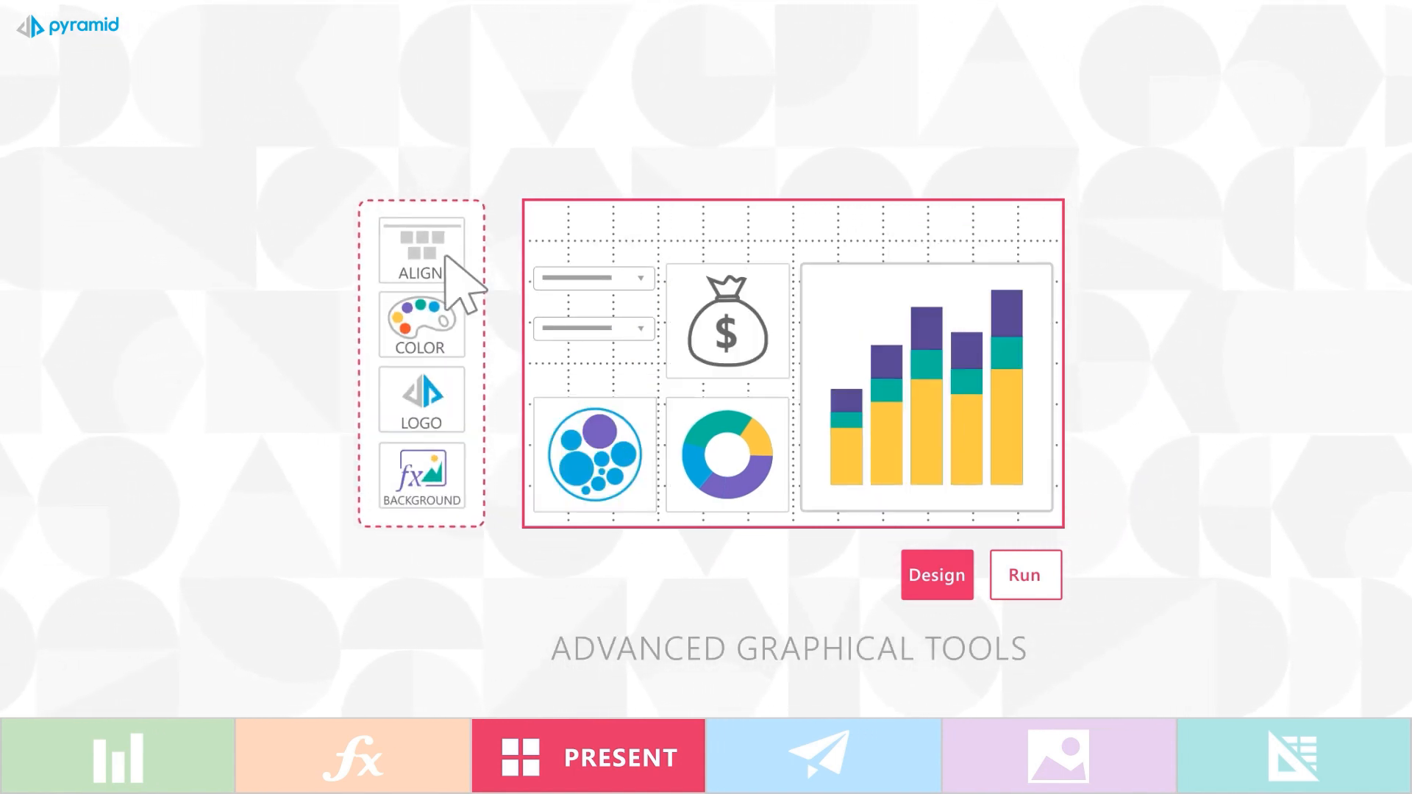
Add a Pyramid logo header and patterned background, run the dashboard, and open Smart Insights
{"action": "left_click", "coordinate": [421, 477]}
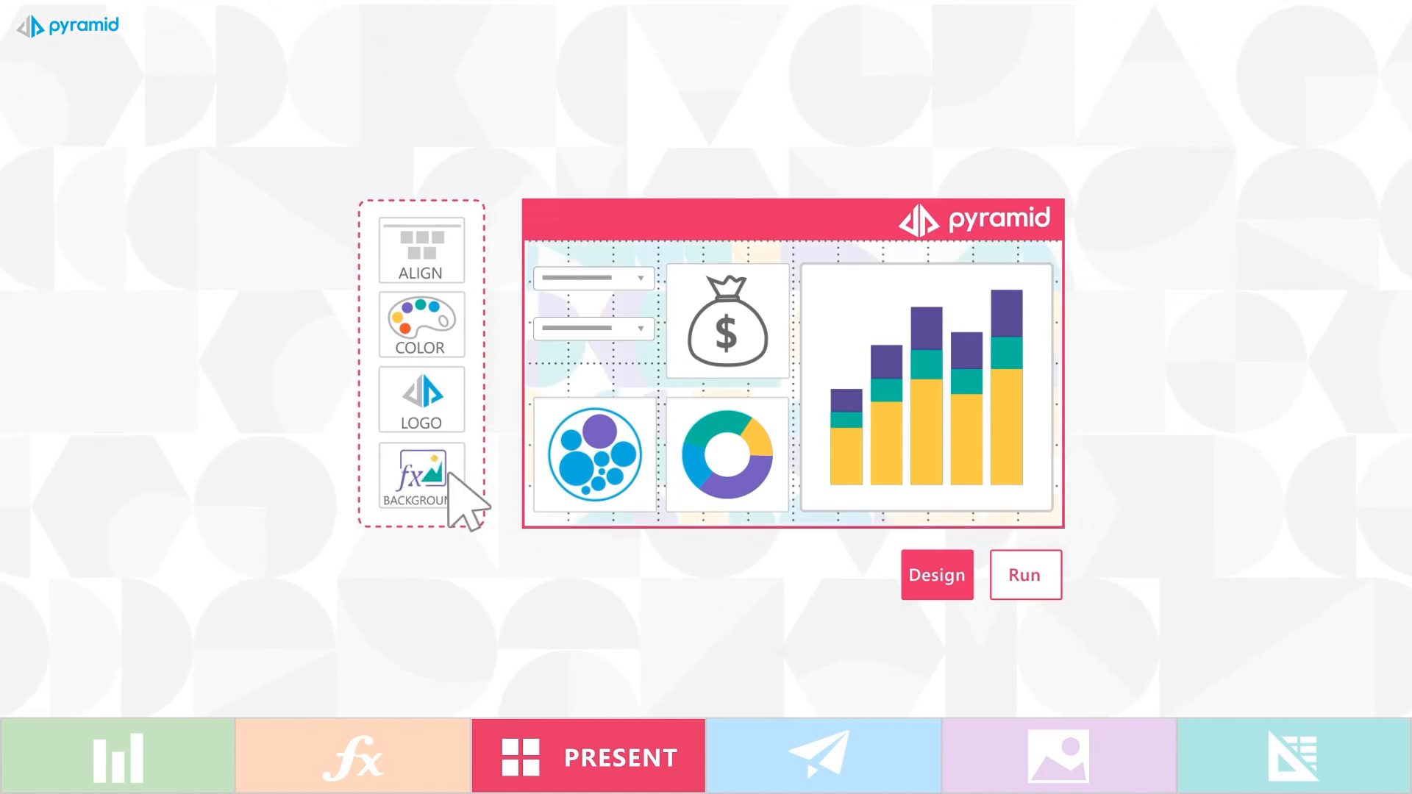
{"action": "left_click", "coordinate": [1024, 575]}
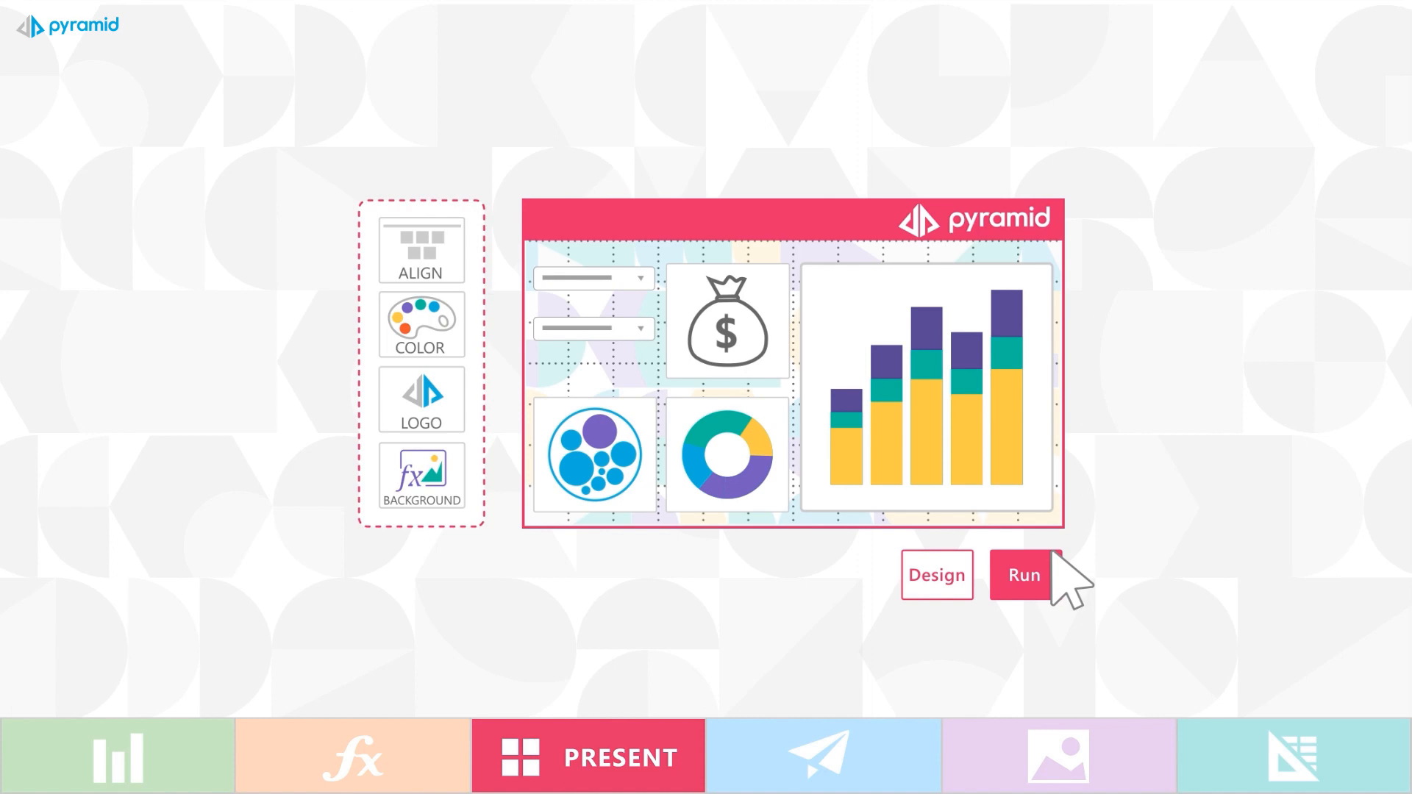
{"action": "left_click", "coordinate": [1024, 575]}
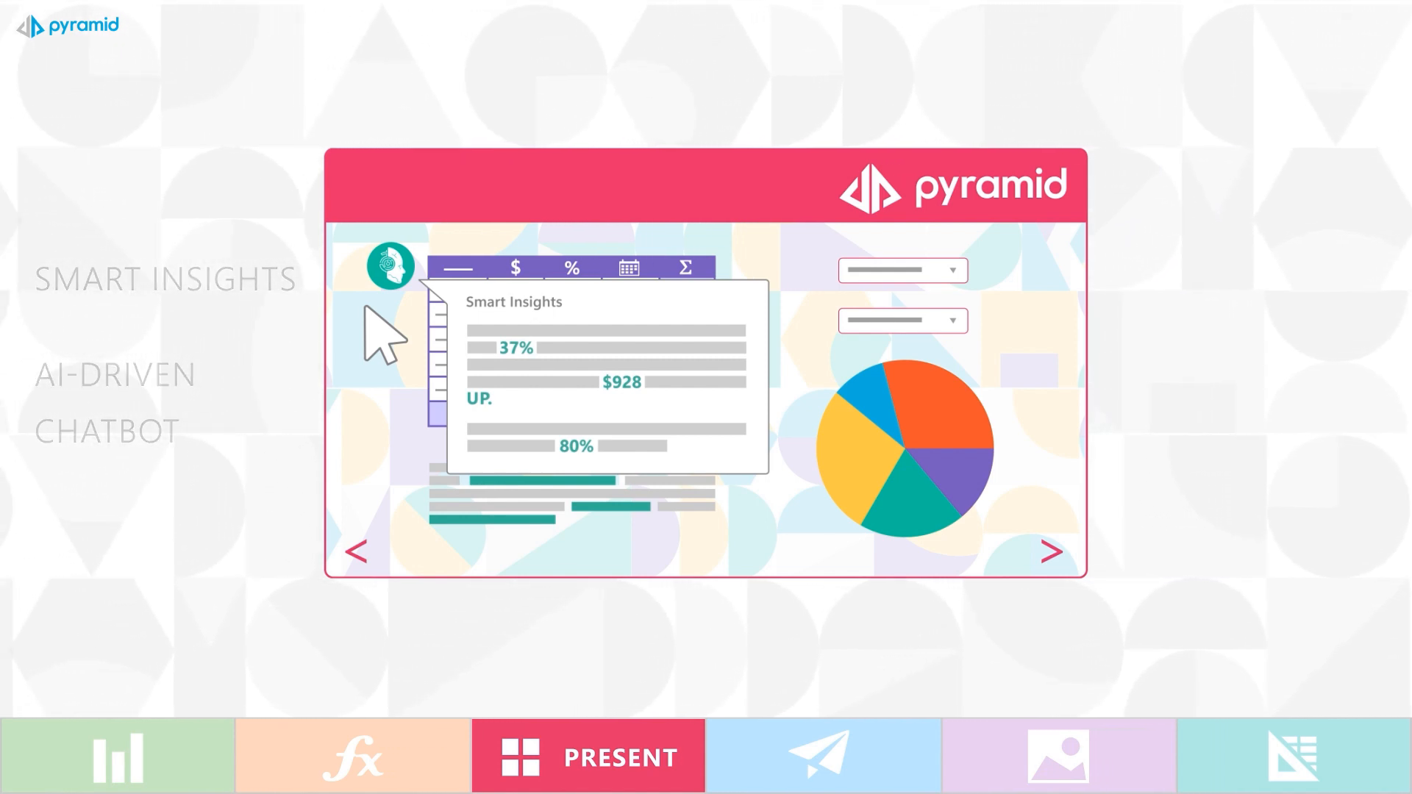
Show the Publish module from the bottom bar, then move on to Illustrate
{"action": "left_click", "coordinate": [818, 757]}
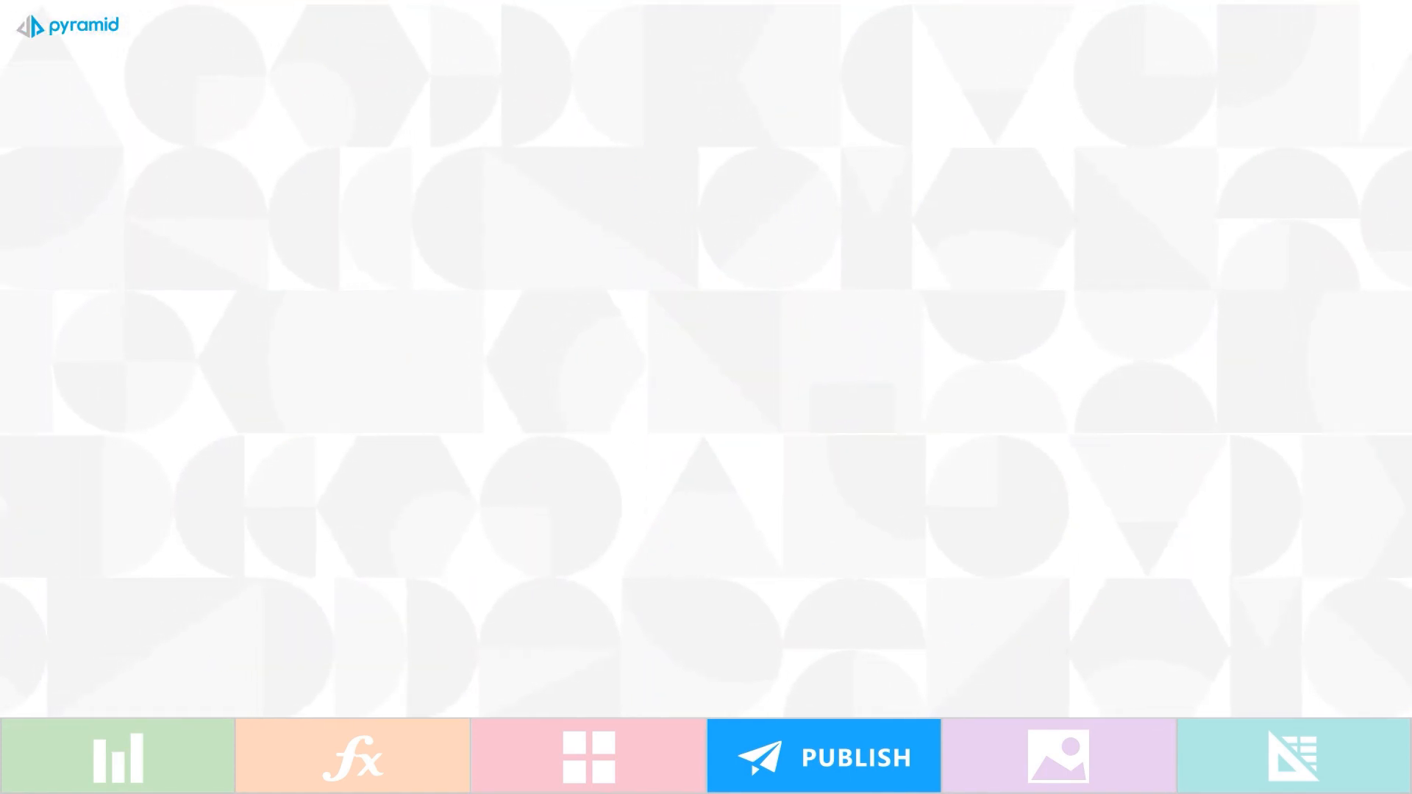
{"action": "left_click", "coordinate": [1058, 755]}
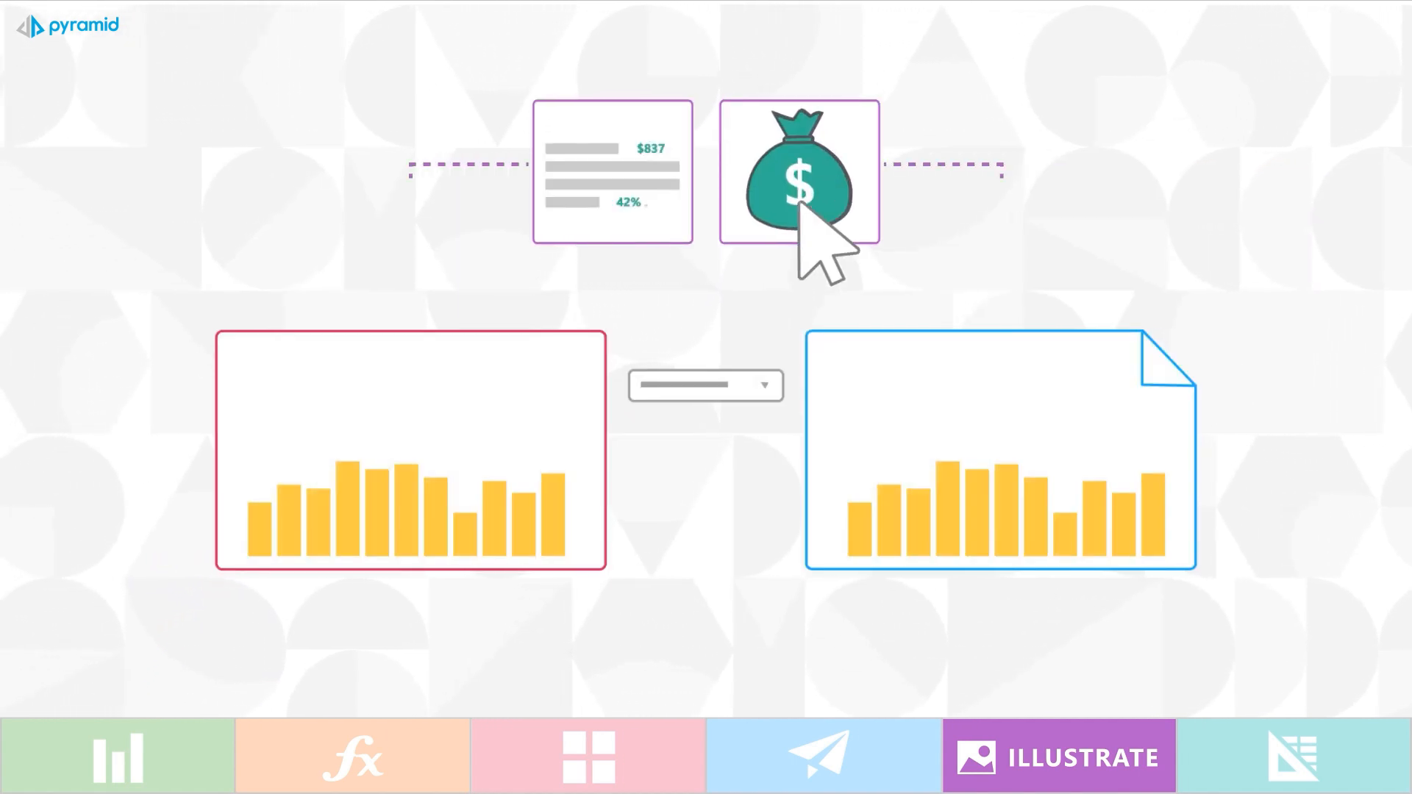
Open the Tabulate tab to show the blank spreadsheet grid
{"action": "left_click", "coordinate": [1292, 761]}
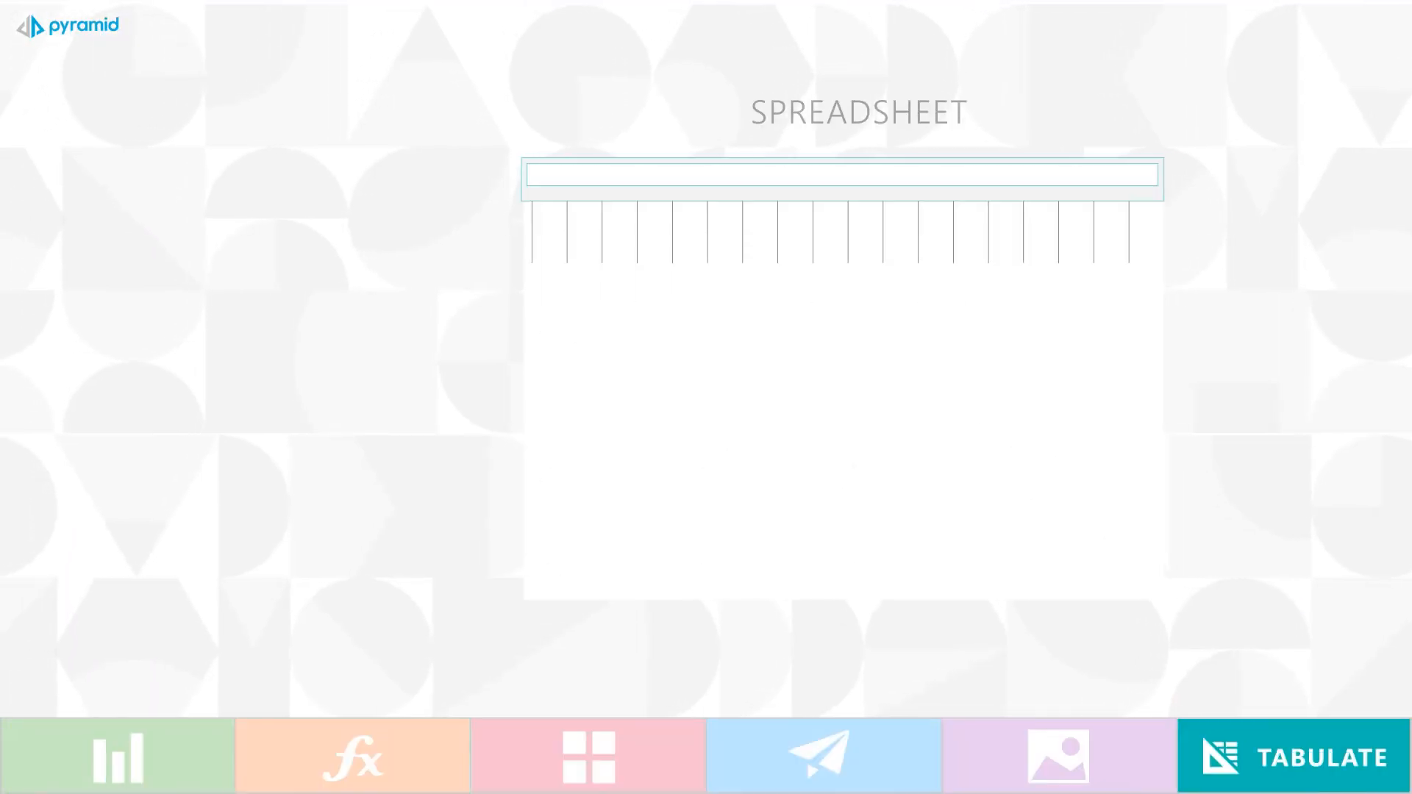